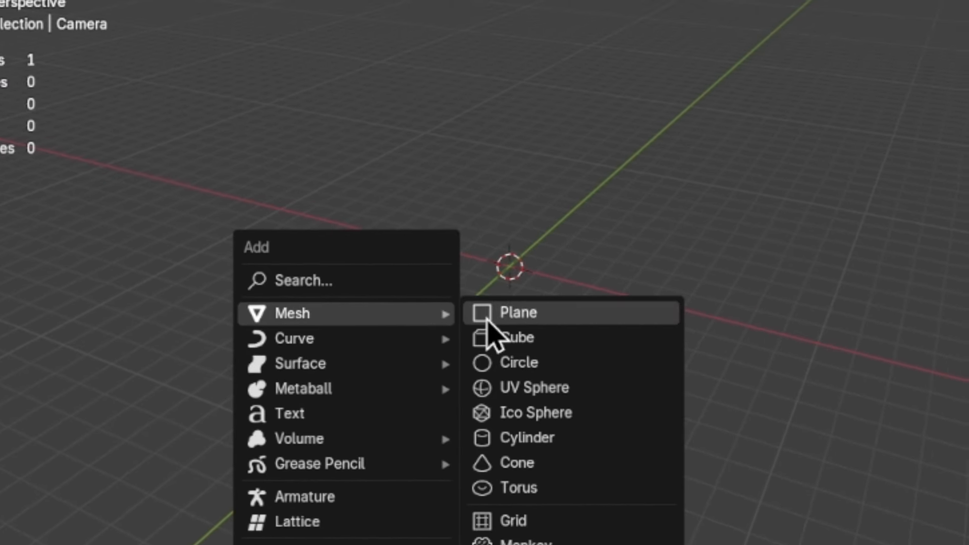
# - Add a ground plane, subdivide it and sculpt it into rolling dune-like hills
pyautogui.click(518, 313)
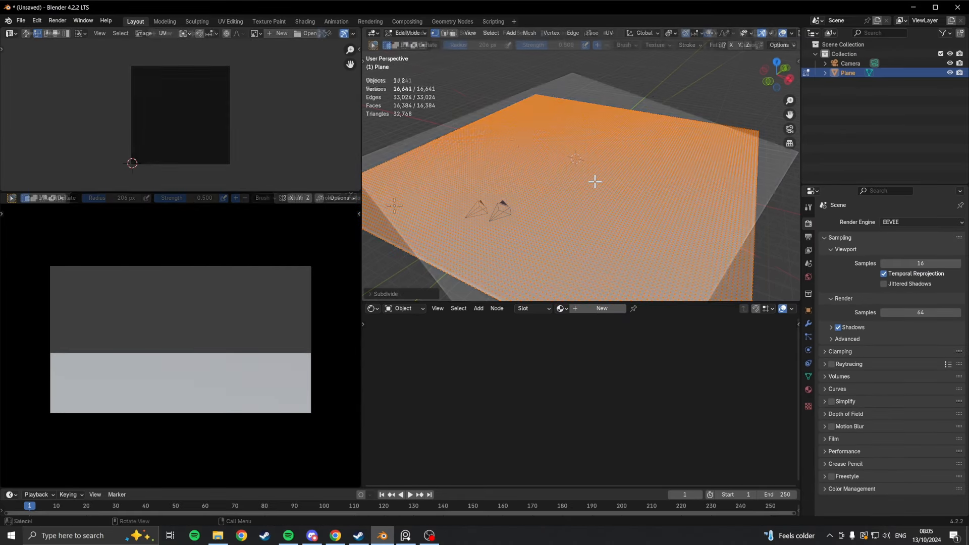
pyautogui.click(406, 33)
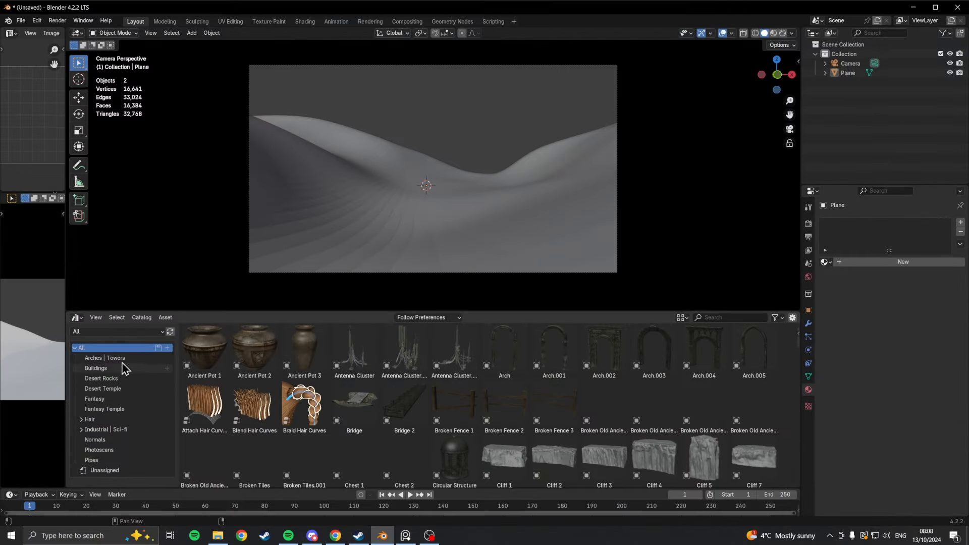
# - Drag an arch and a pillar from the Arches | Towers catalog onto the hills
pyautogui.click(102, 357)
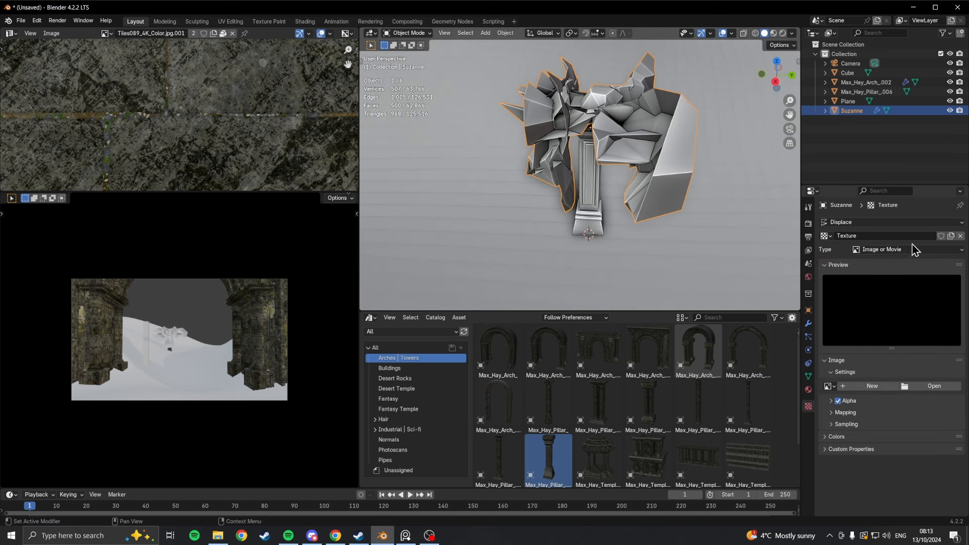
# - Break the pillar with a Boolean Difference cutter and scatter linked duplicates across the dunes
pyautogui.click(884, 250)
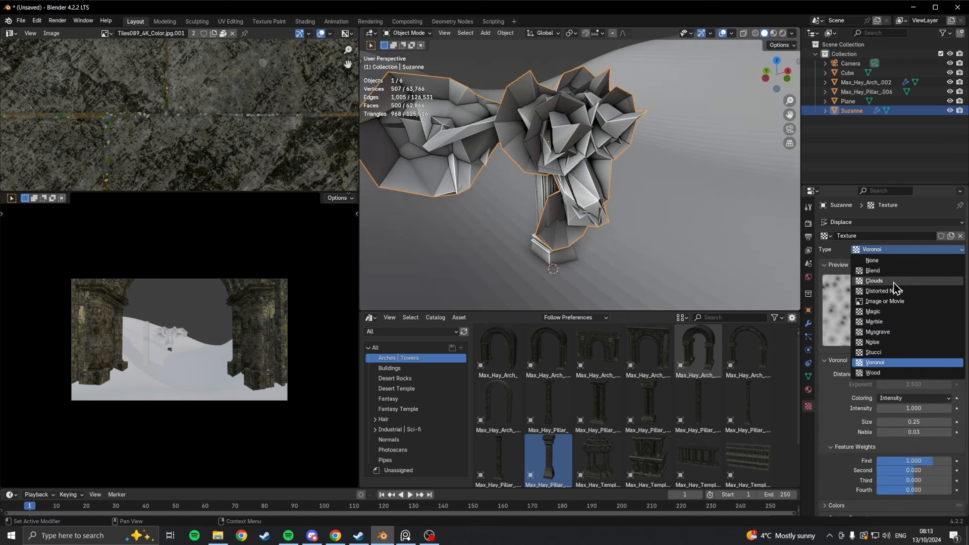
pyautogui.click(867, 91)
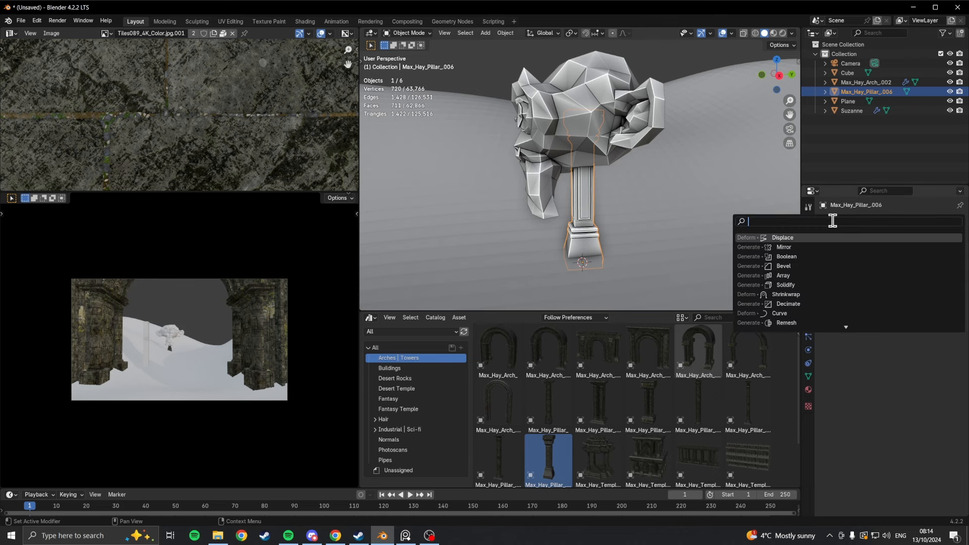
pyautogui.click(787, 256)
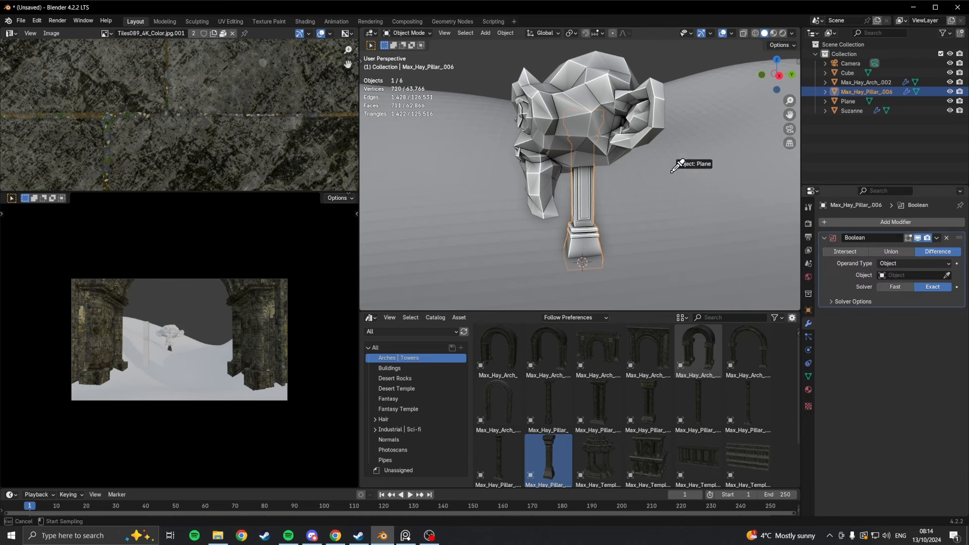
pyautogui.click(853, 110)
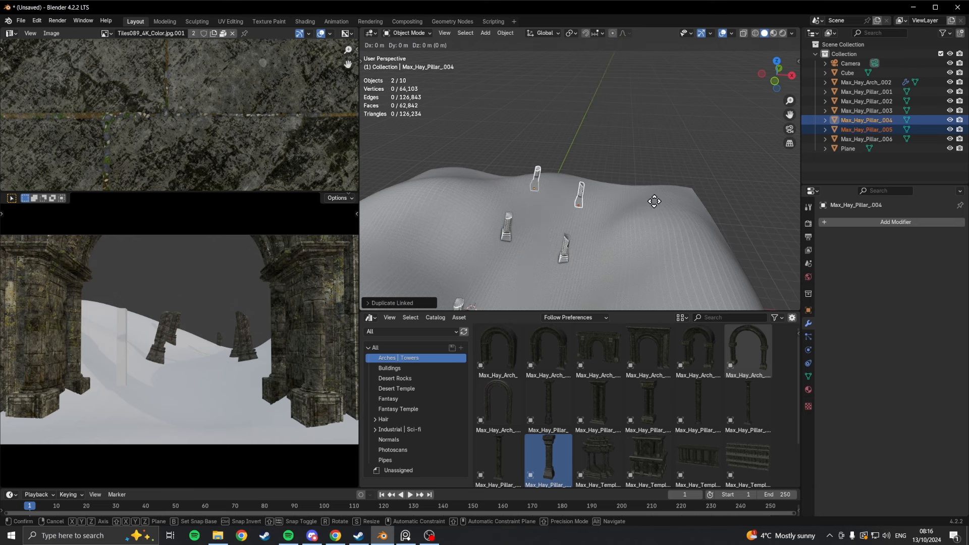
pyautogui.press('Tab')
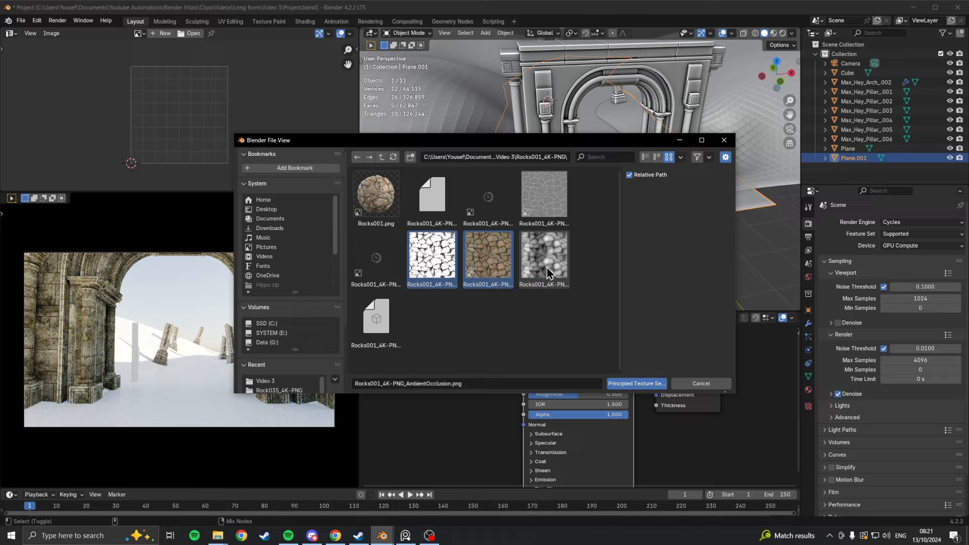
# - Build the ground's rock material from the Rocks001 maps with Principled Texture Setup
pyautogui.click(636, 384)
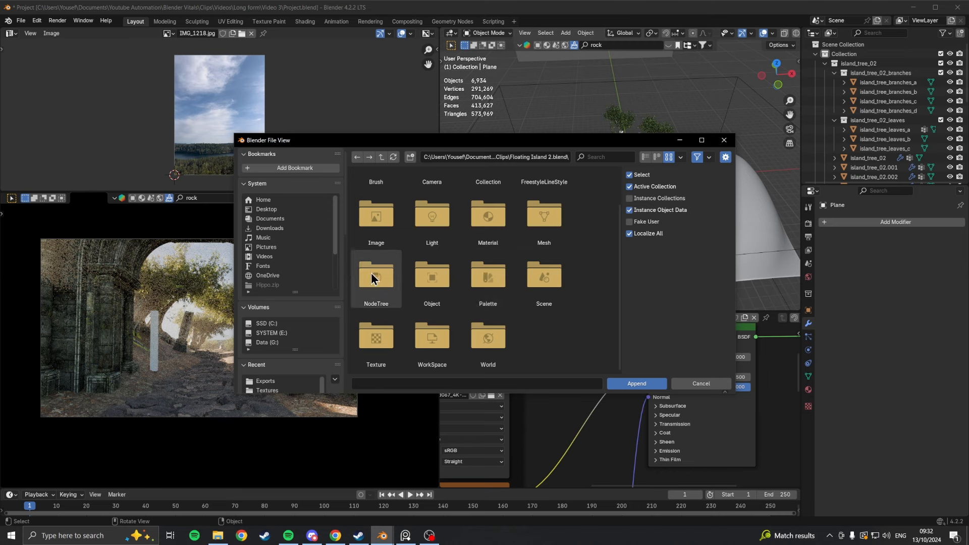
# - Append the Geometry Nodes group from Floating Island 2.blend's NodeTree
pyautogui.doubleClick(376, 279)
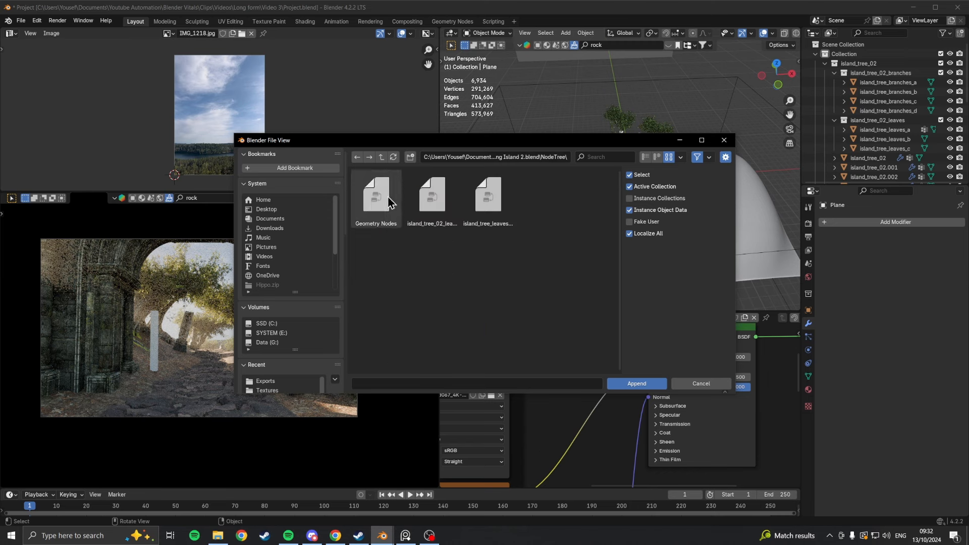
pyautogui.click(637, 384)
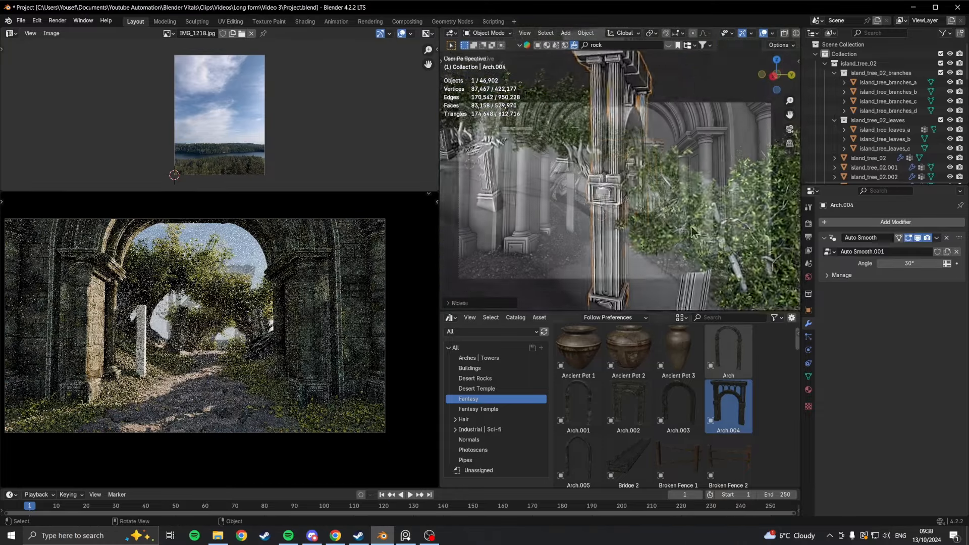
# - Place Fantasy-catalog arches, gnarled trees and foliage to form the overgrown forest ruin
pyautogui.click(874, 168)
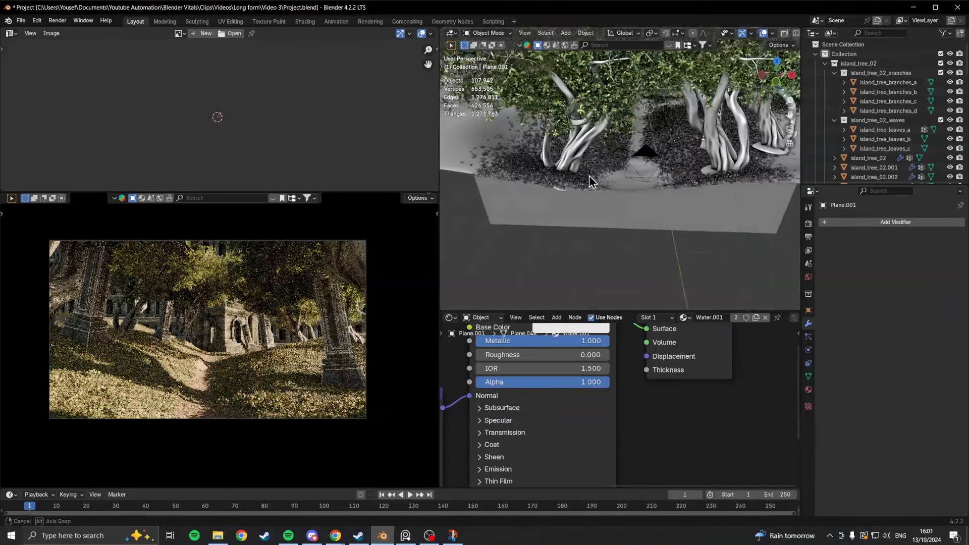
# - Select the grass-covered terrain plane and switch it out of Object Mode for editing
pyautogui.click(487, 32)
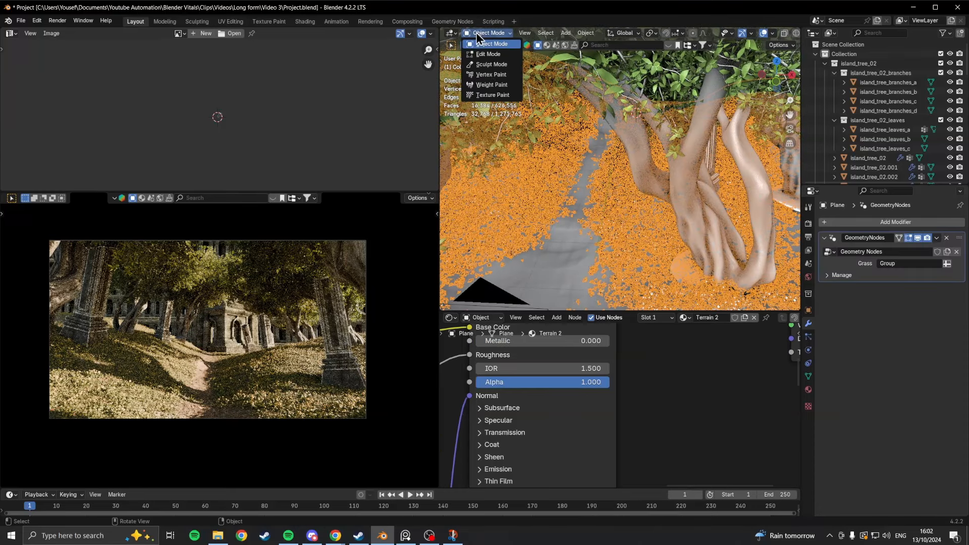
pyautogui.click(492, 85)
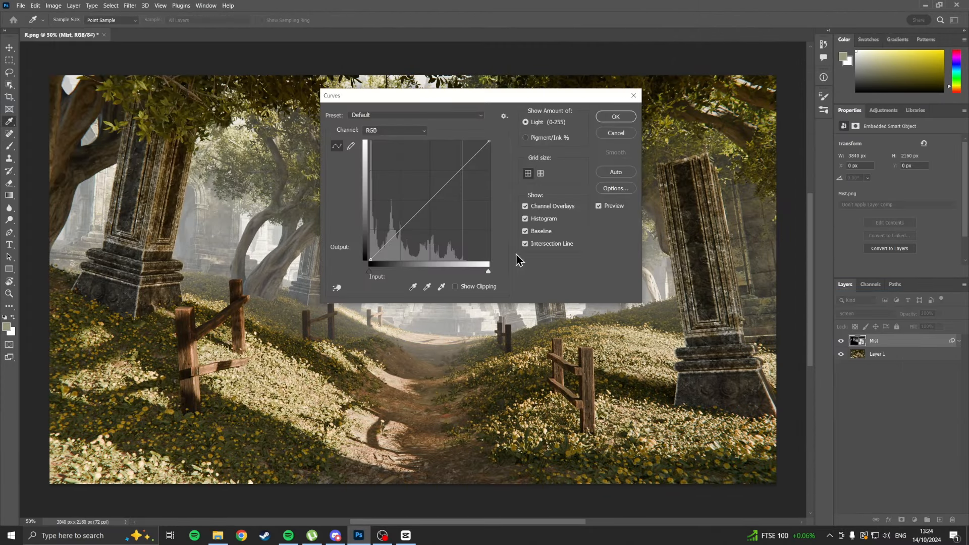
# - Apply Curves, lower Highlights in Camera Raw and add a 3Strip.look Color Lookup layer
pyautogui.click(615, 117)
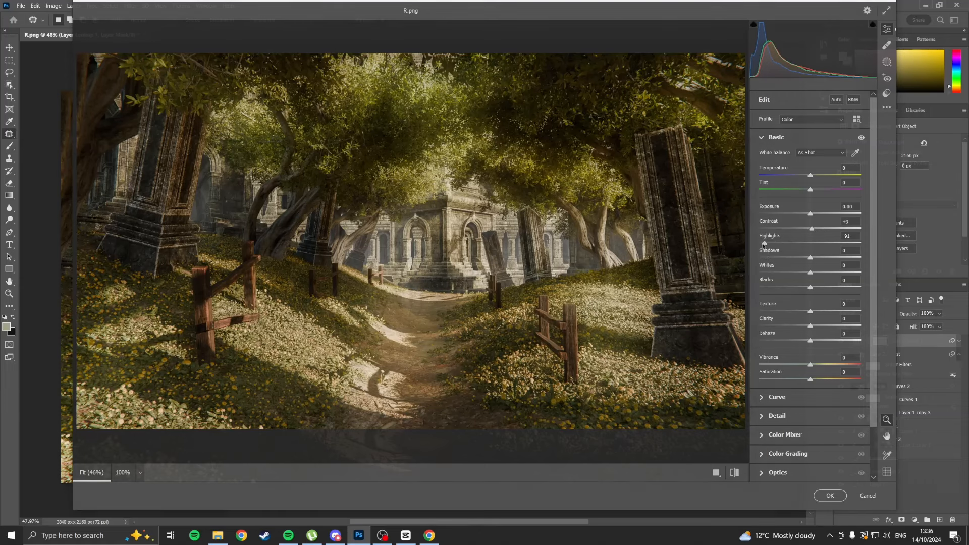
pyautogui.click(830, 495)
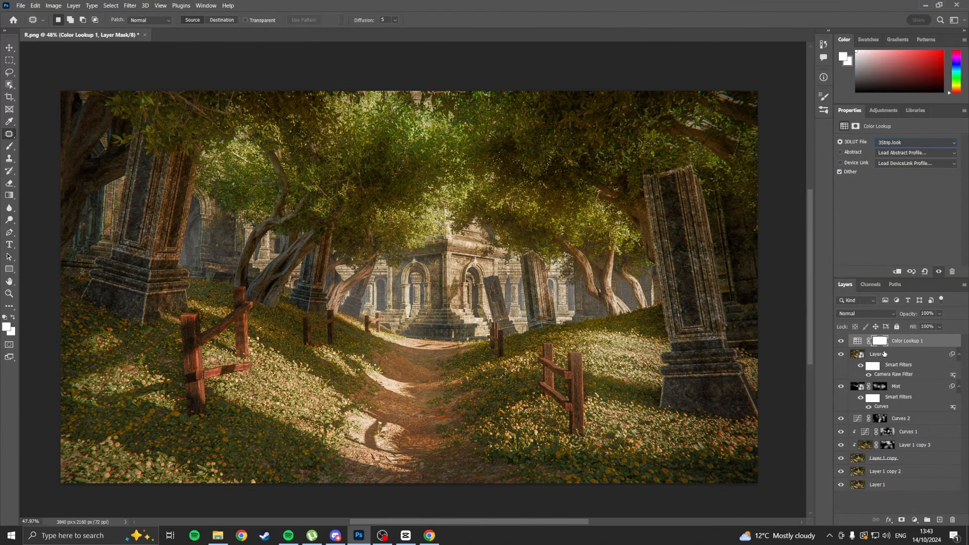